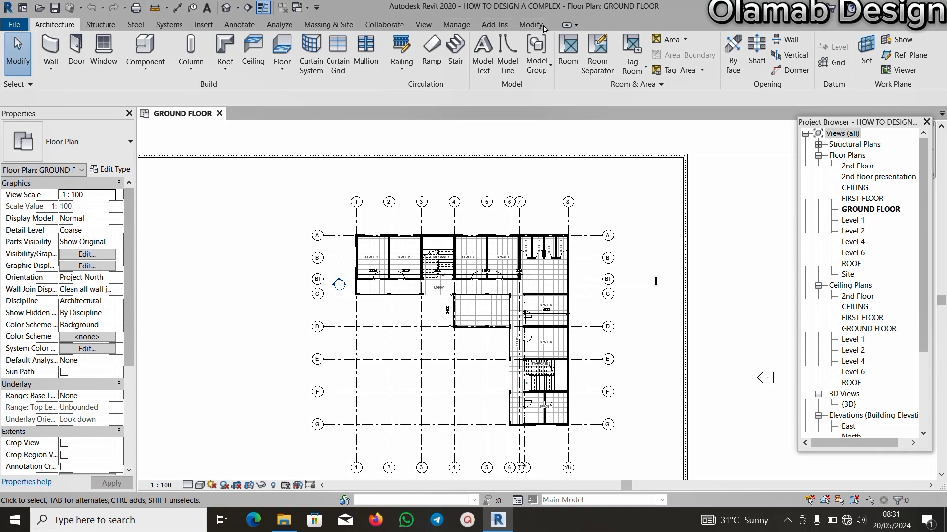
{"action": "mouse_move", "coordinate": [400, 51]}
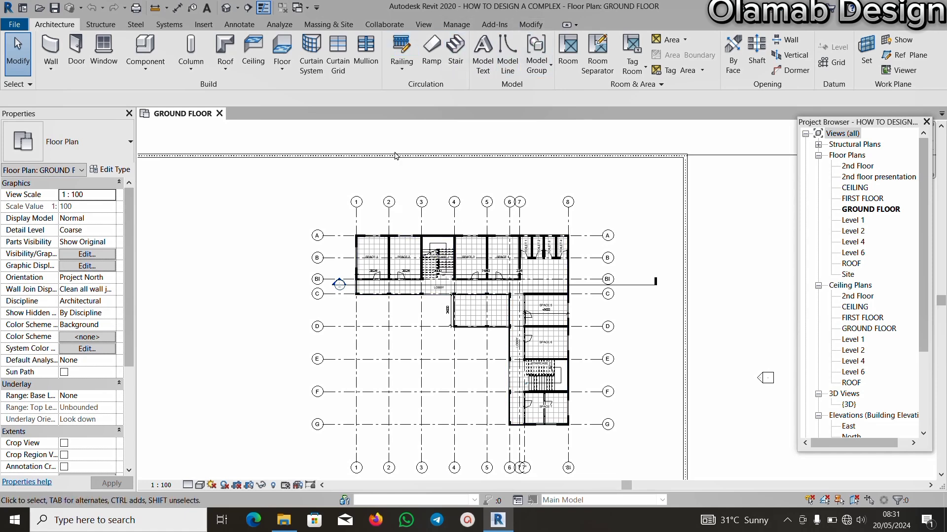
{"action": "mouse_move", "coordinate": [365, 50]}
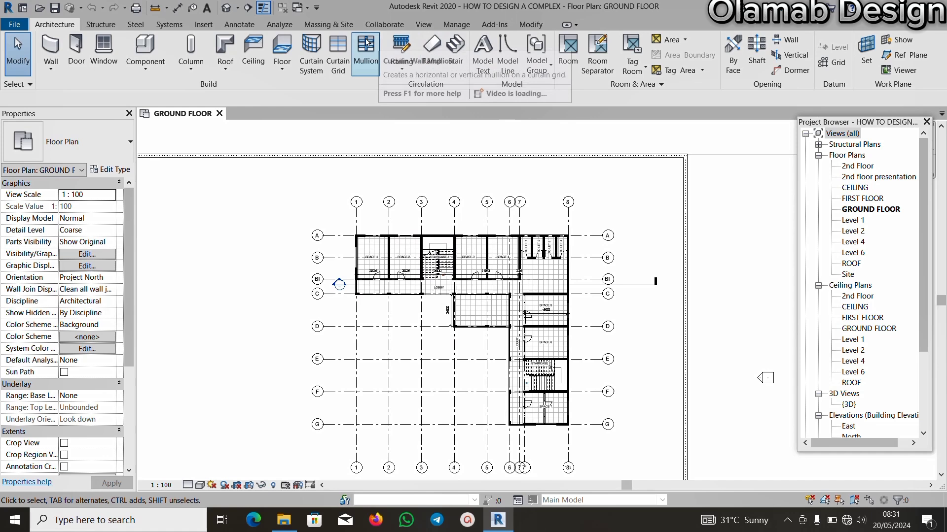
{"action": "mouse_move", "coordinate": [499, 150]}
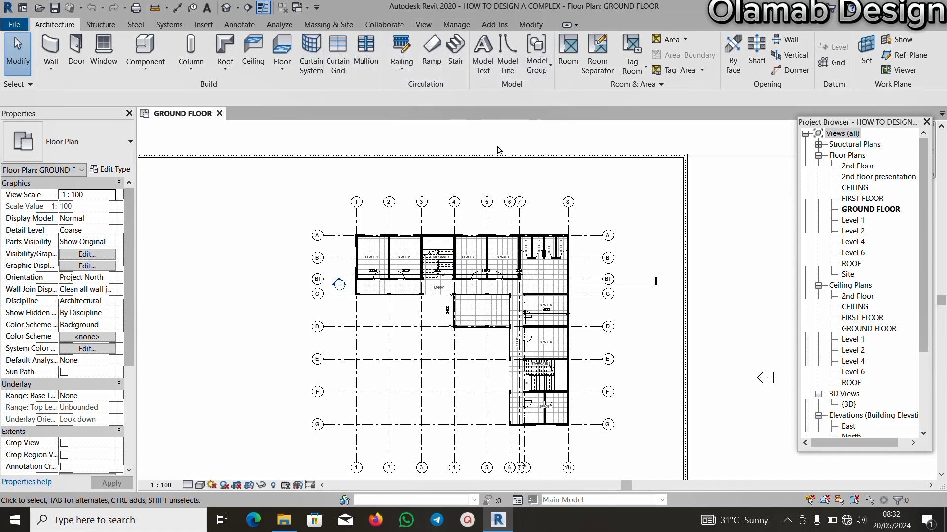
{"action": "mouse_move", "coordinate": [510, 171]}
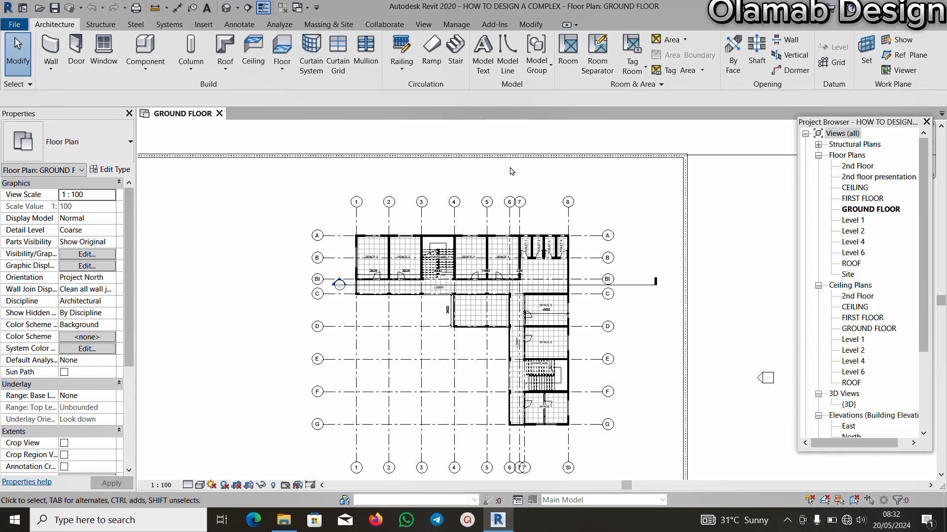
{"action": "mouse_move", "coordinate": [506, 166]}
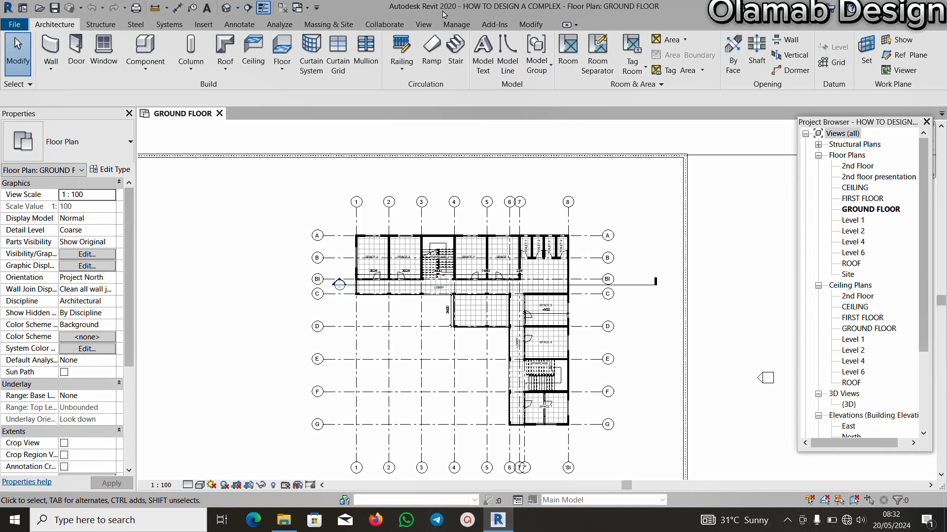
{"action": "mouse_move", "coordinate": [278, 219]}
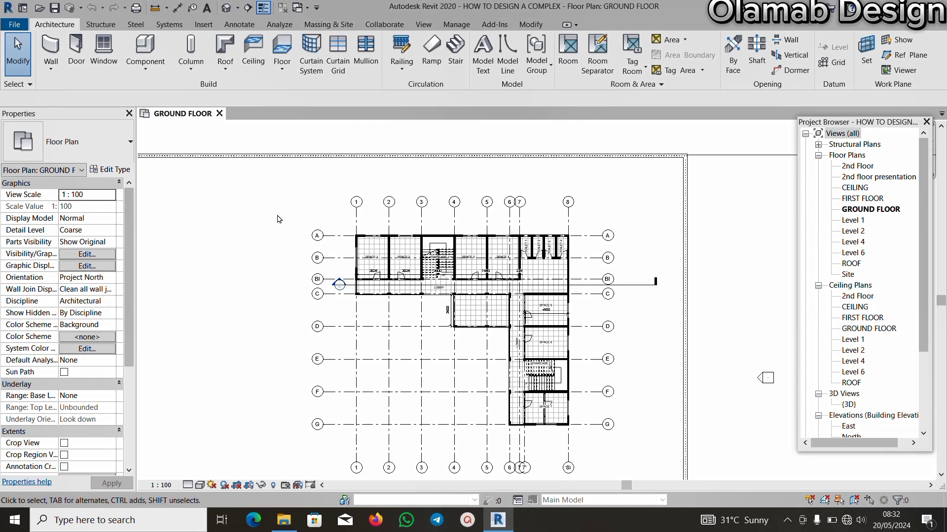
{"action": "mouse_move", "coordinate": [391, 128]}
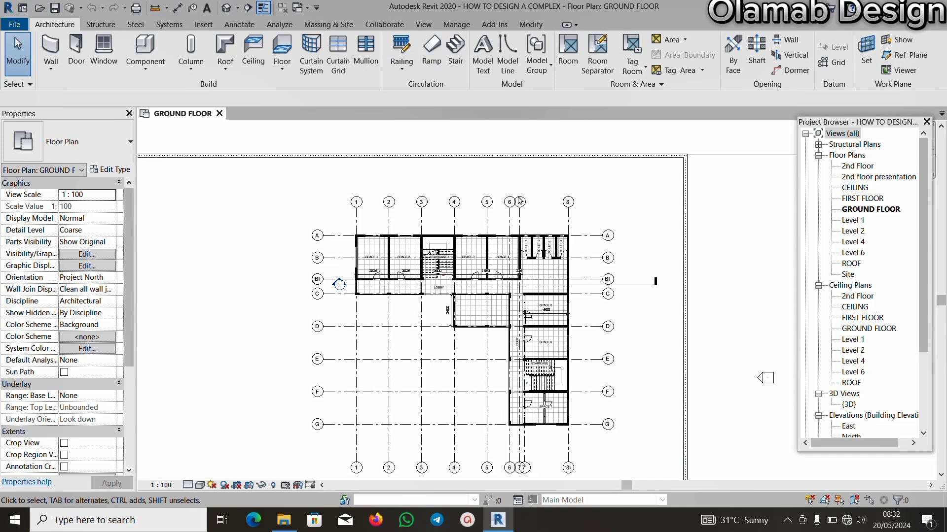
{"action": "mouse_move", "coordinate": [270, 195]}
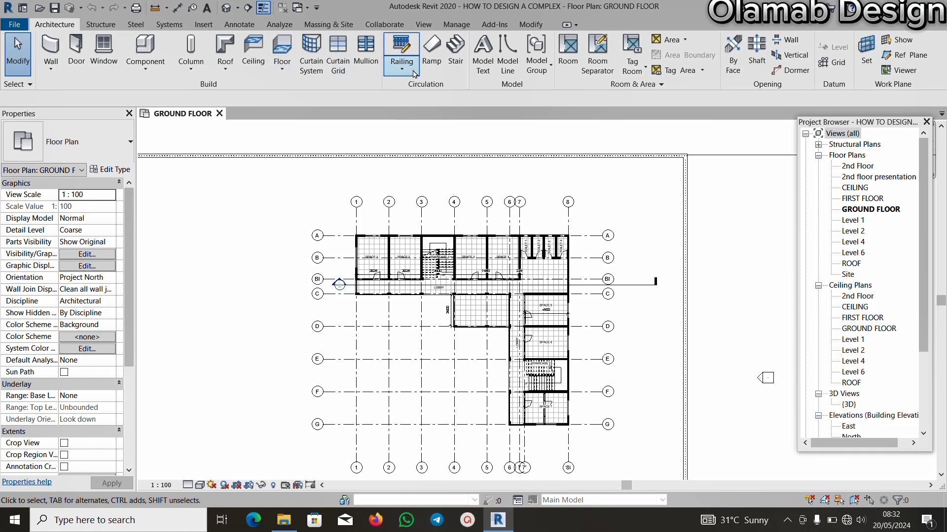
{"action": "mouse_move", "coordinate": [483, 52]}
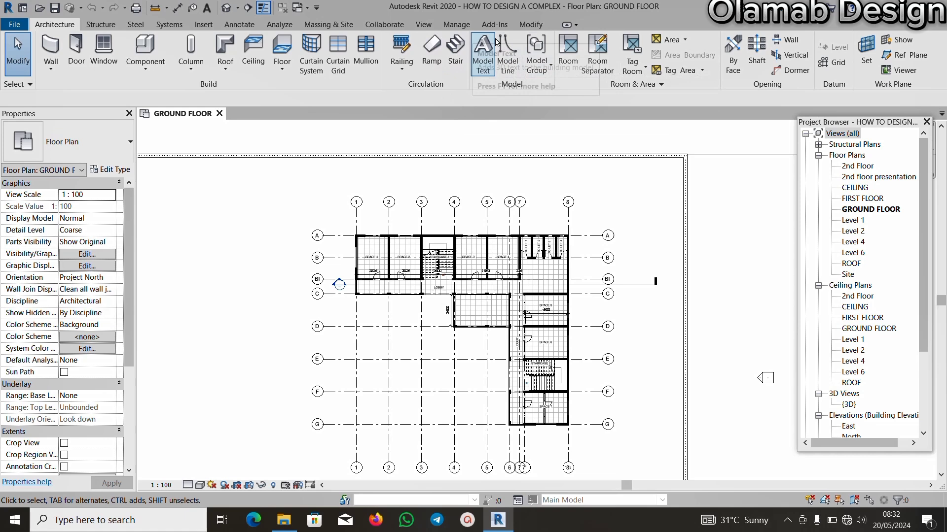
{"action": "mouse_move", "coordinate": [456, 18]}
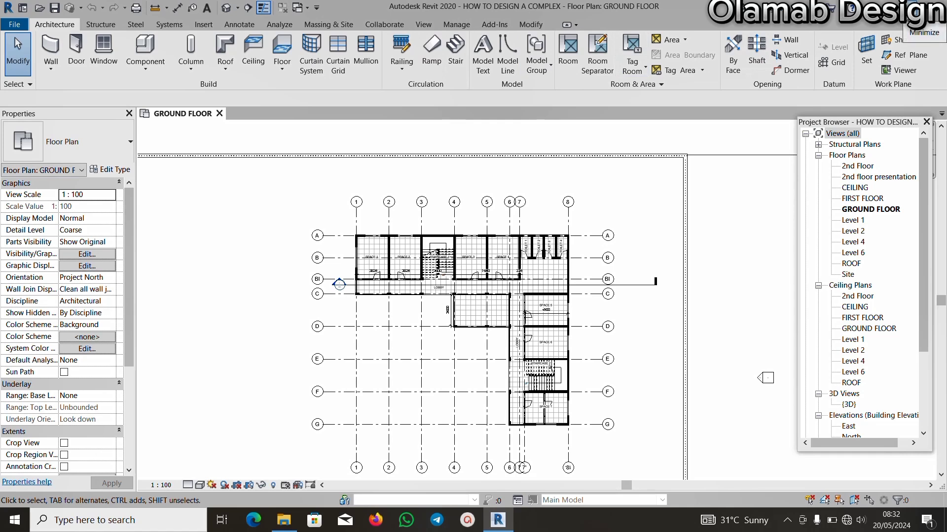
Leave Revit and browse into the Desktop's SOFTWARE folder in File Explorer.
{"action": "left_click", "coordinate": [283, 520]}
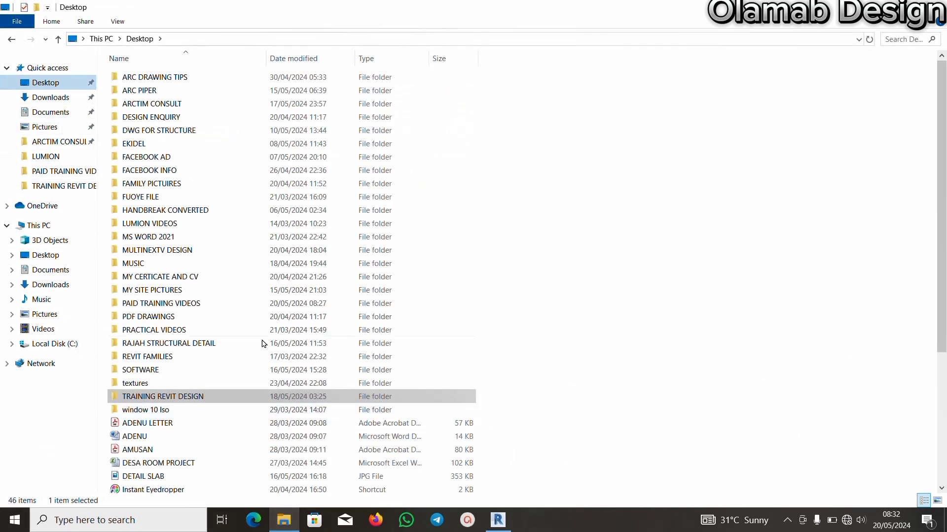
{"action": "scroll", "scroll_direction": "down", "scroll_amount": 3}
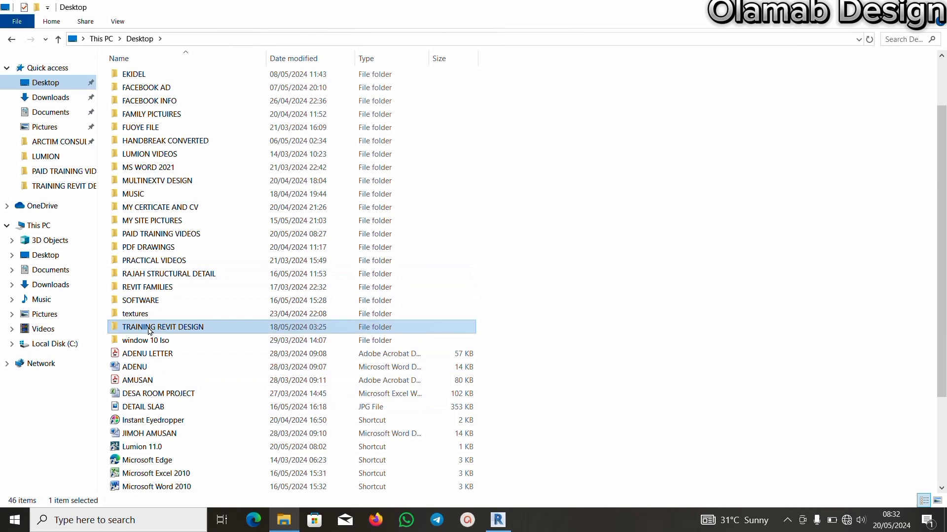
{"action": "double_click", "coordinate": [140, 300]}
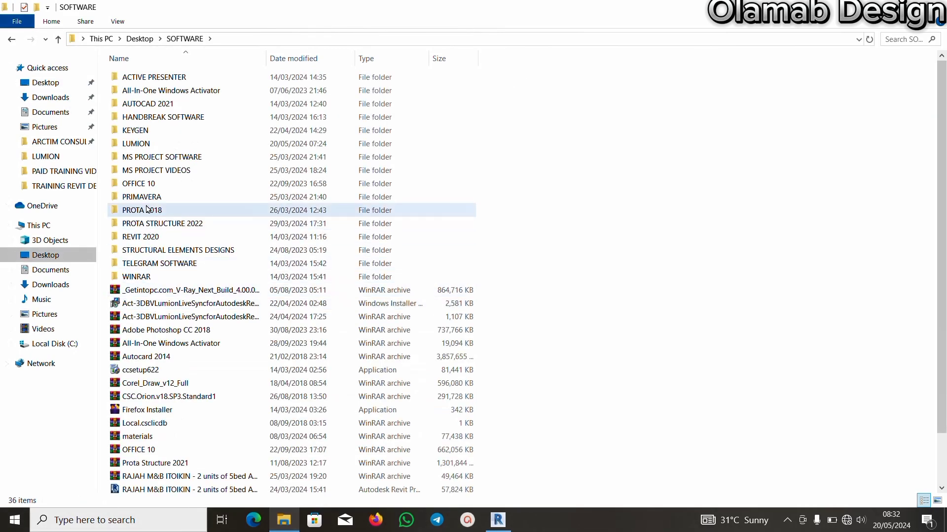
{"action": "left_click", "coordinate": [144, 423]}
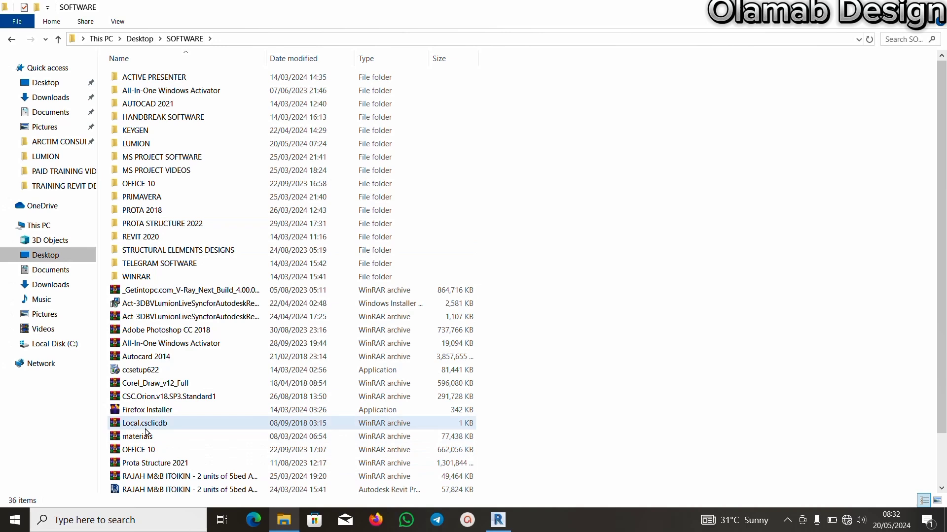
Pick out the Act-3DBV Lumion LiveSync Windows Installer file among the folder contents.
{"action": "left_click", "coordinate": [191, 316]}
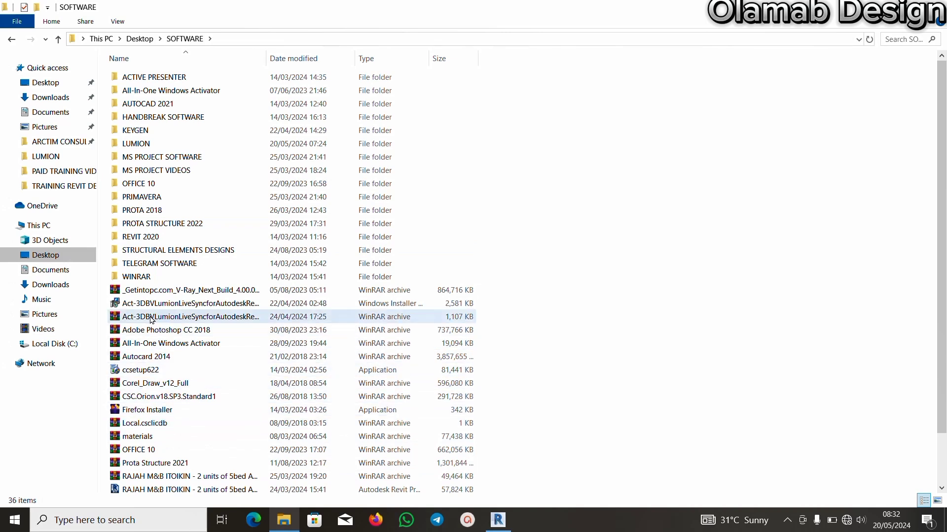
{"action": "mouse_move", "coordinate": [188, 317]}
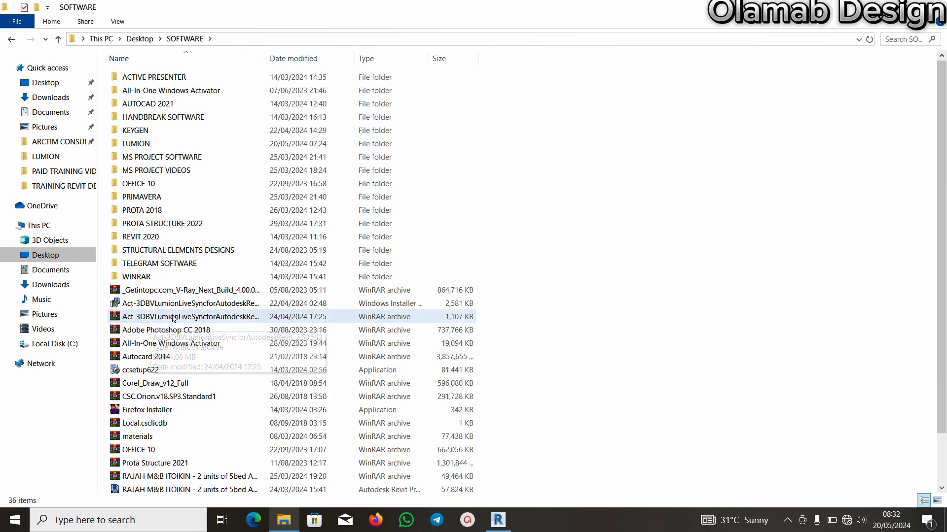
{"action": "mouse_move", "coordinate": [161, 327]}
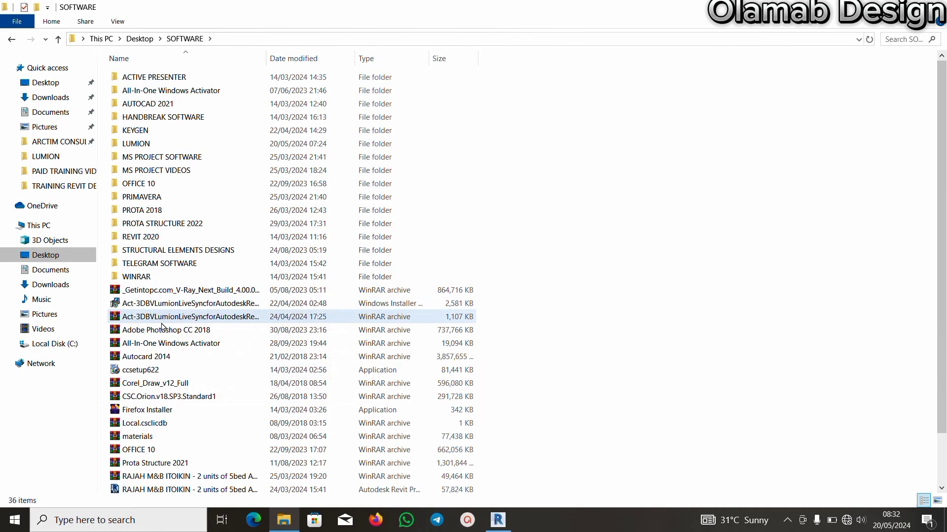
{"action": "left_click", "coordinate": [191, 303]}
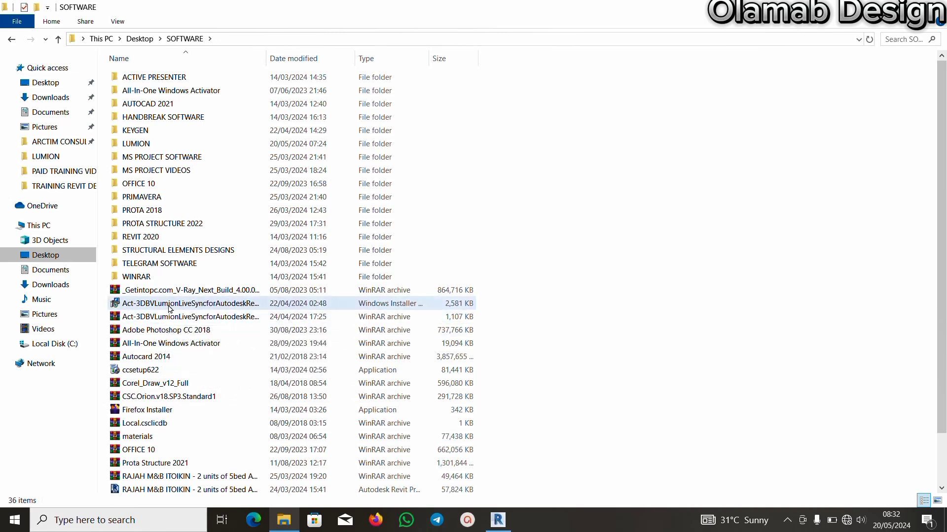
{"action": "left_click", "coordinate": [189, 303]}
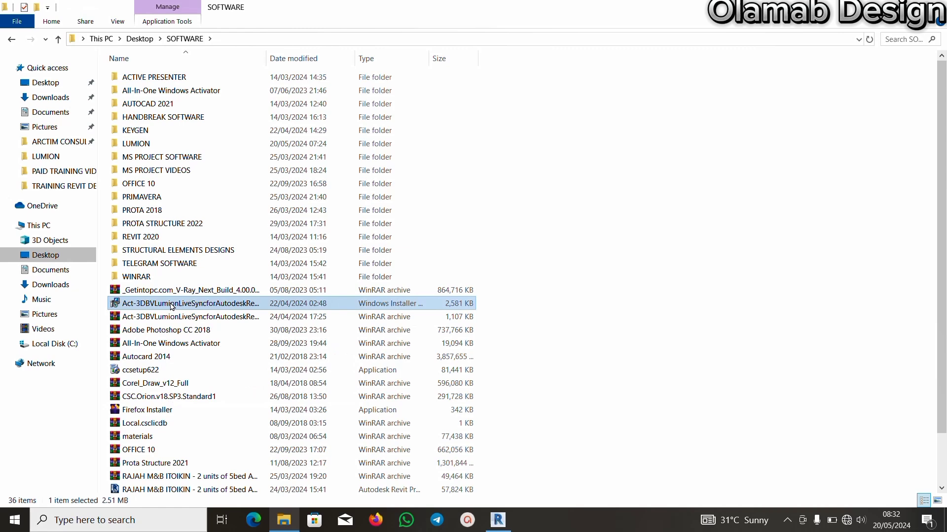
Install Lumion LiveSync for Revit 3.60 from the package's Install action, close the finished installer and clear the desktop.
{"action": "right_click", "coordinate": [190, 302]}
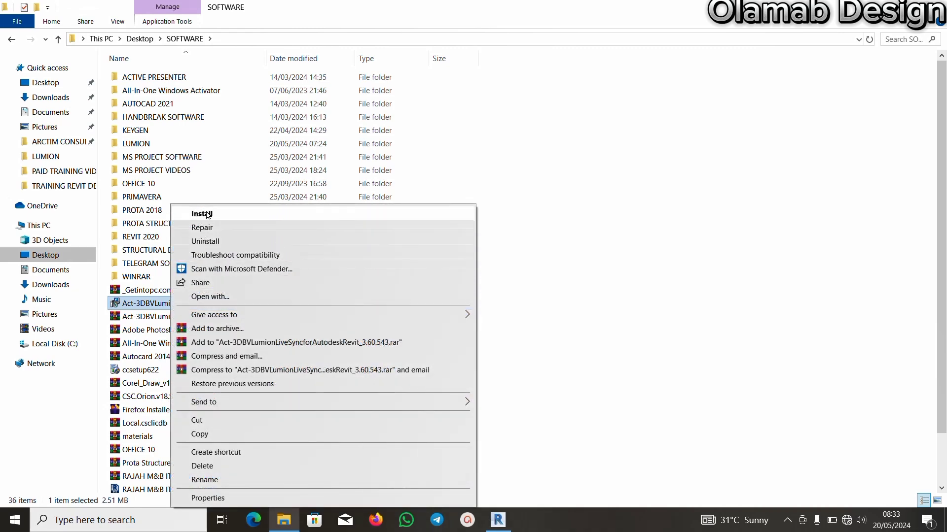
{"action": "left_click", "coordinate": [202, 214]}
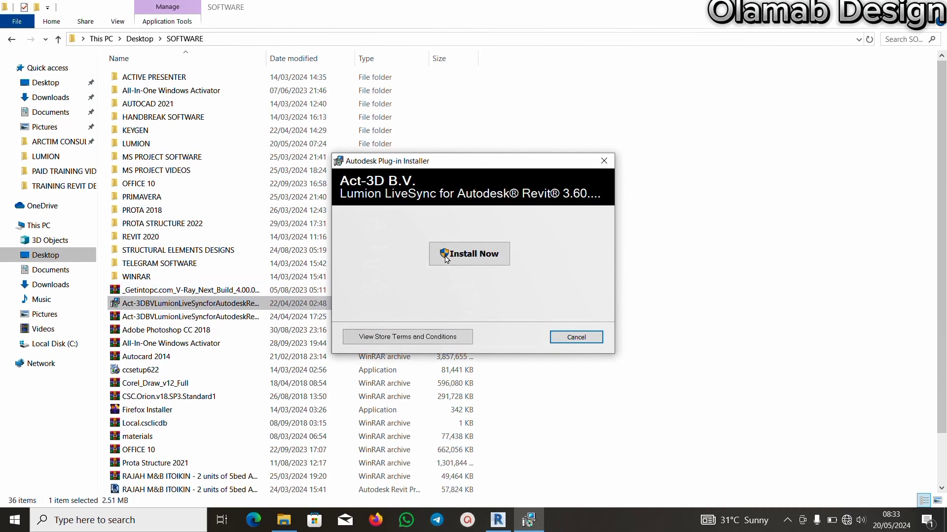
{"action": "left_click", "coordinate": [470, 254]}
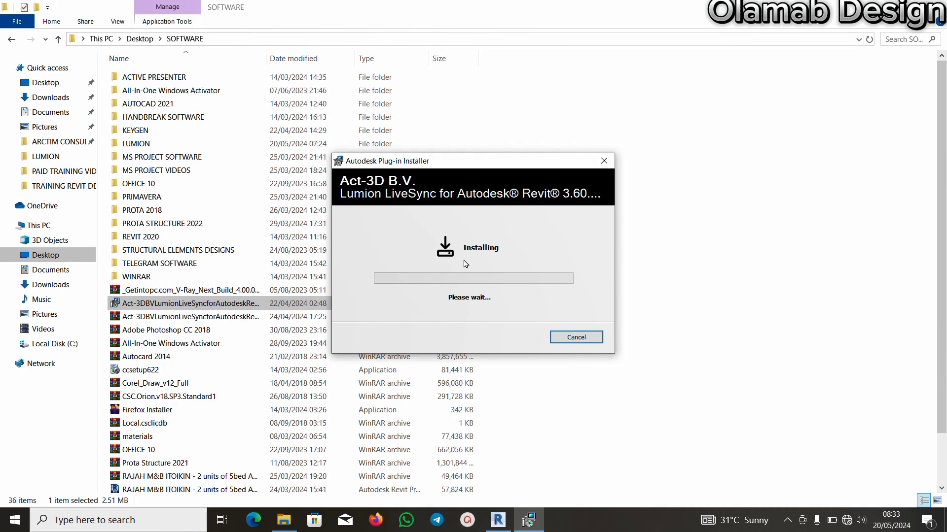
{"action": "mouse_move", "coordinate": [388, 314]}
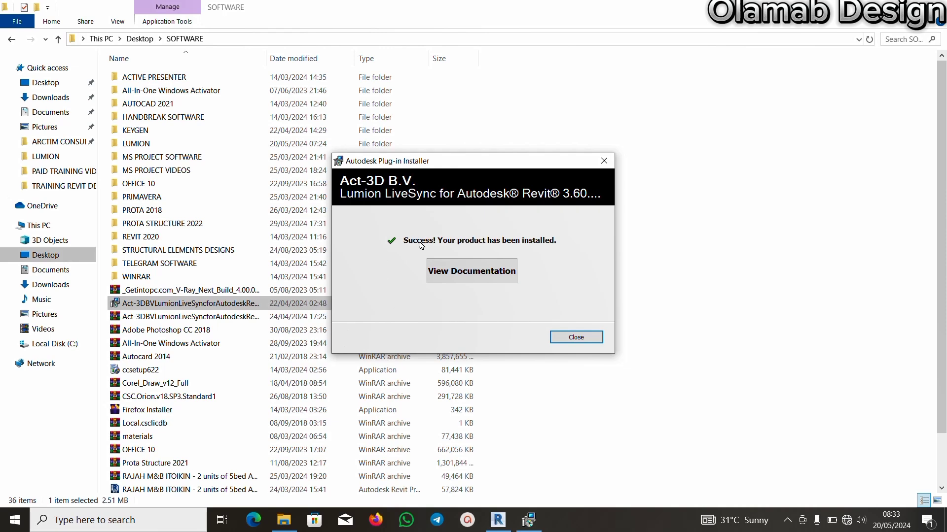
{"action": "mouse_move", "coordinate": [452, 250]}
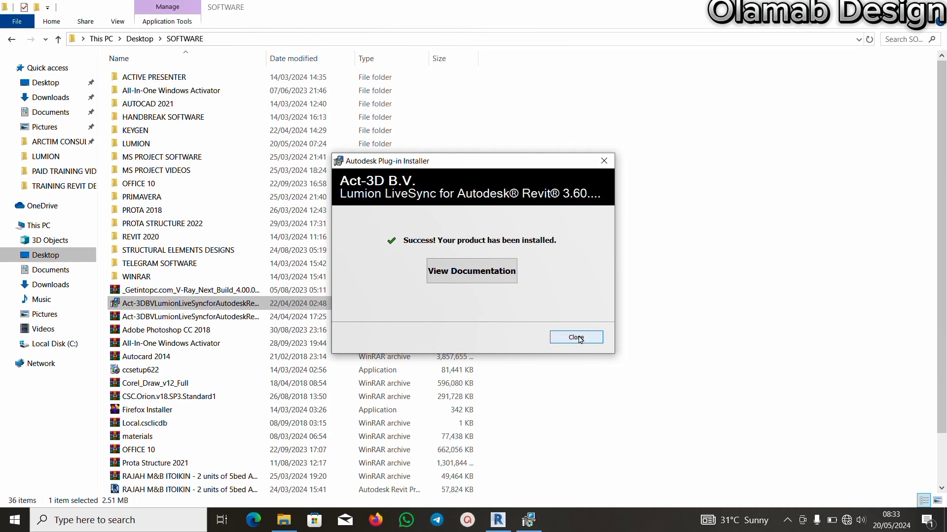
{"action": "left_click", "coordinate": [575, 337]}
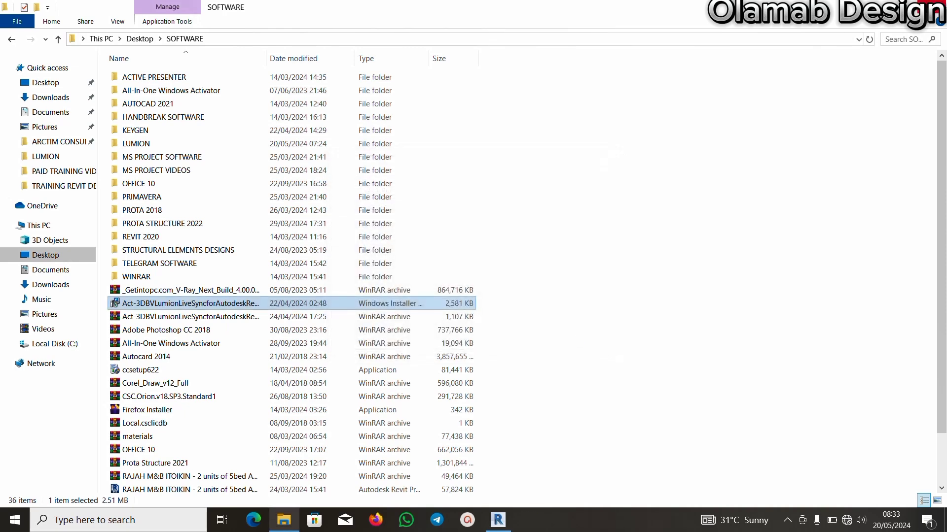
{"action": "left_click", "coordinate": [497, 520]}
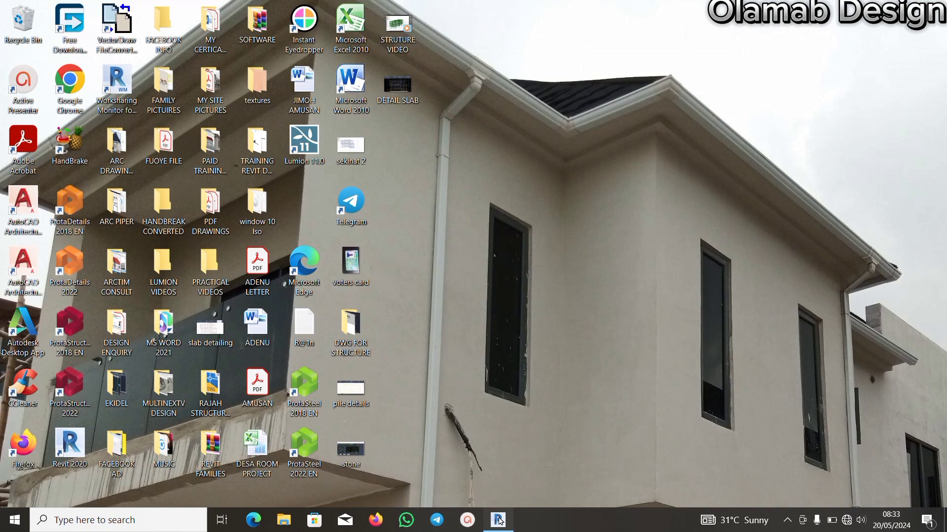
Restore Revit with the GROUND FLOOR plan, its ribbon now showing the Lumion® tab.
{"action": "left_click", "coordinate": [497, 519]}
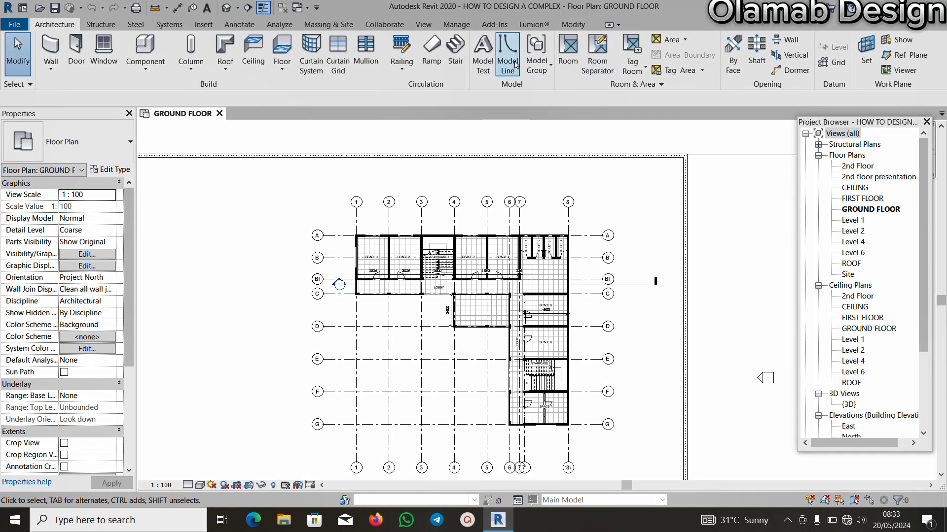
{"action": "mouse_move", "coordinate": [631, 53]}
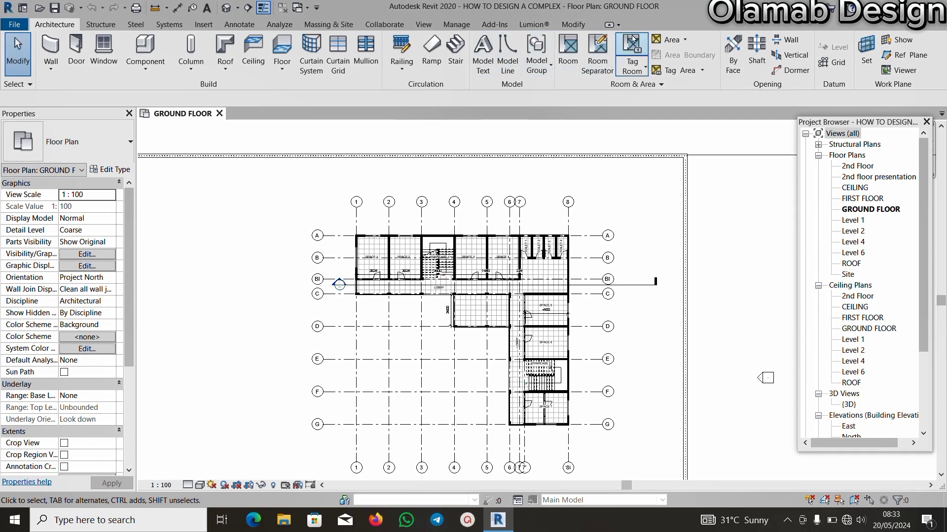
{"action": "mouse_move", "coordinate": [522, 35]}
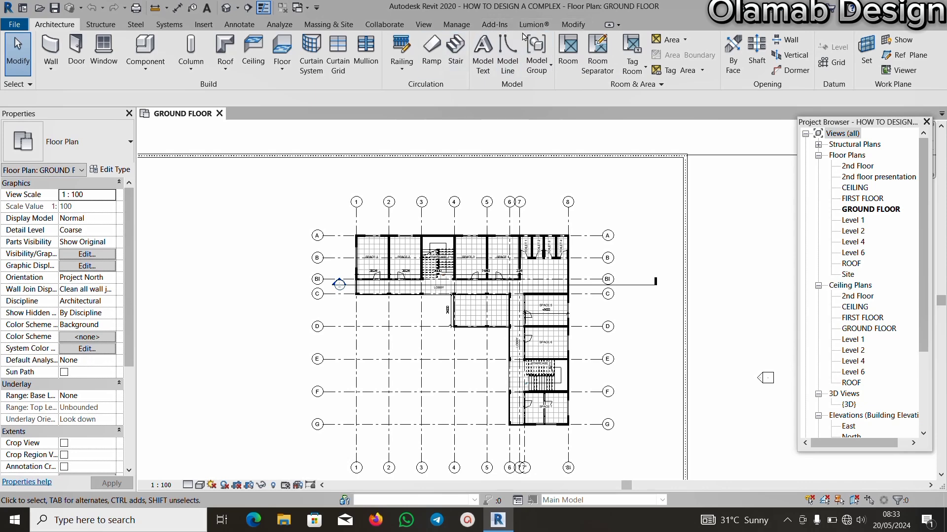